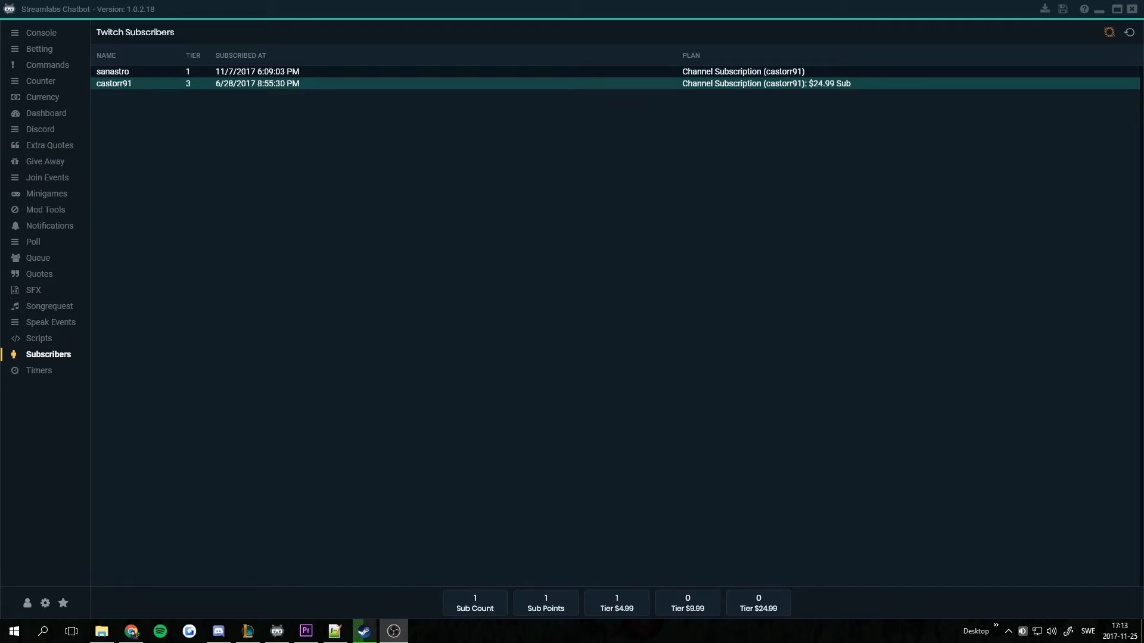
{"action": "mouse_move", "coordinate": [63, 367]}
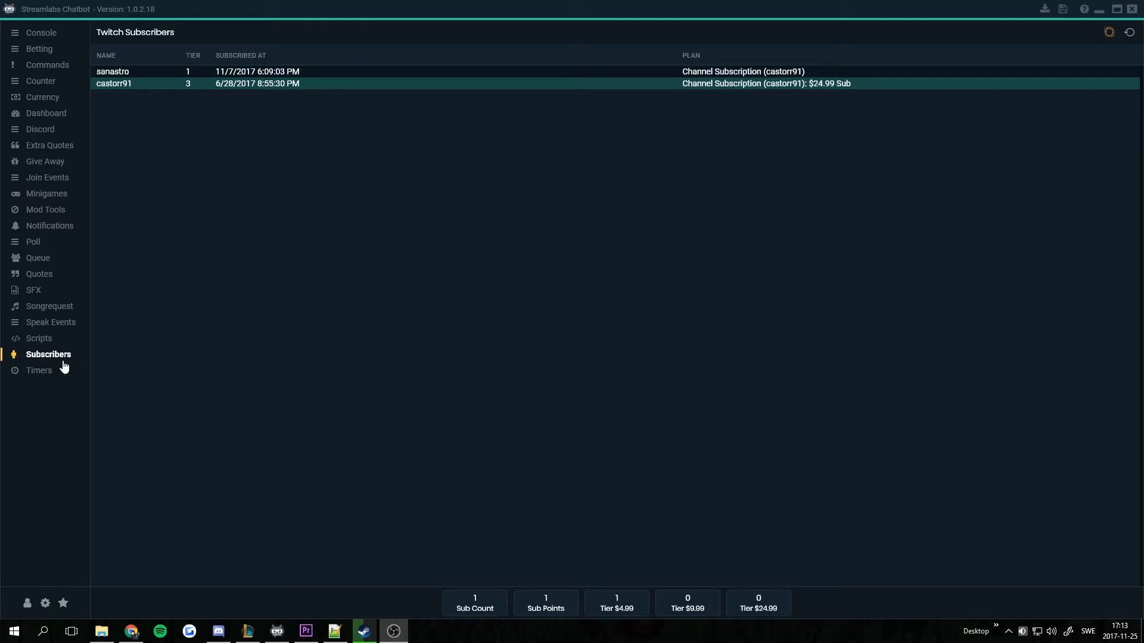
{"action": "mouse_move", "coordinate": [221, 395]}
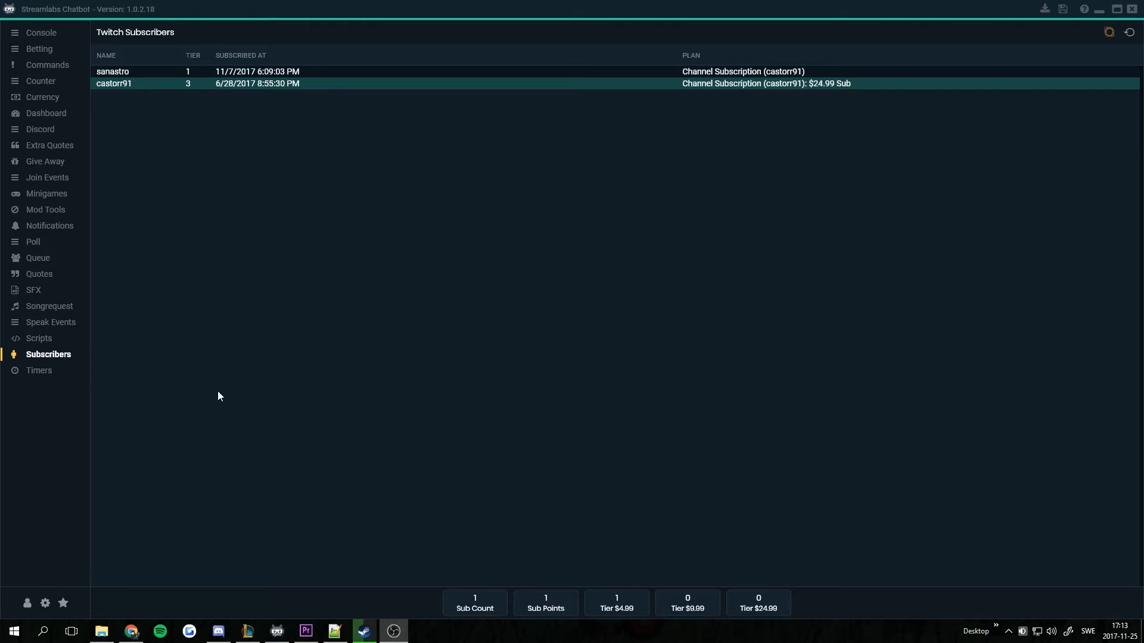
{"action": "mouse_move", "coordinate": [513, 162]}
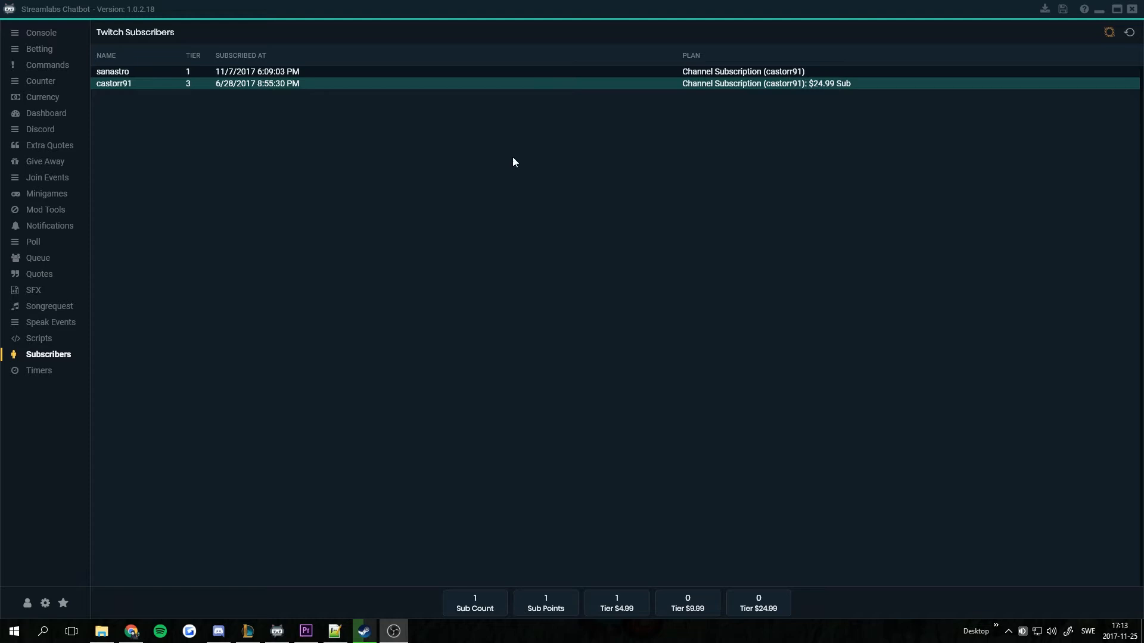
{"action": "mouse_move", "coordinate": [866, 336]}
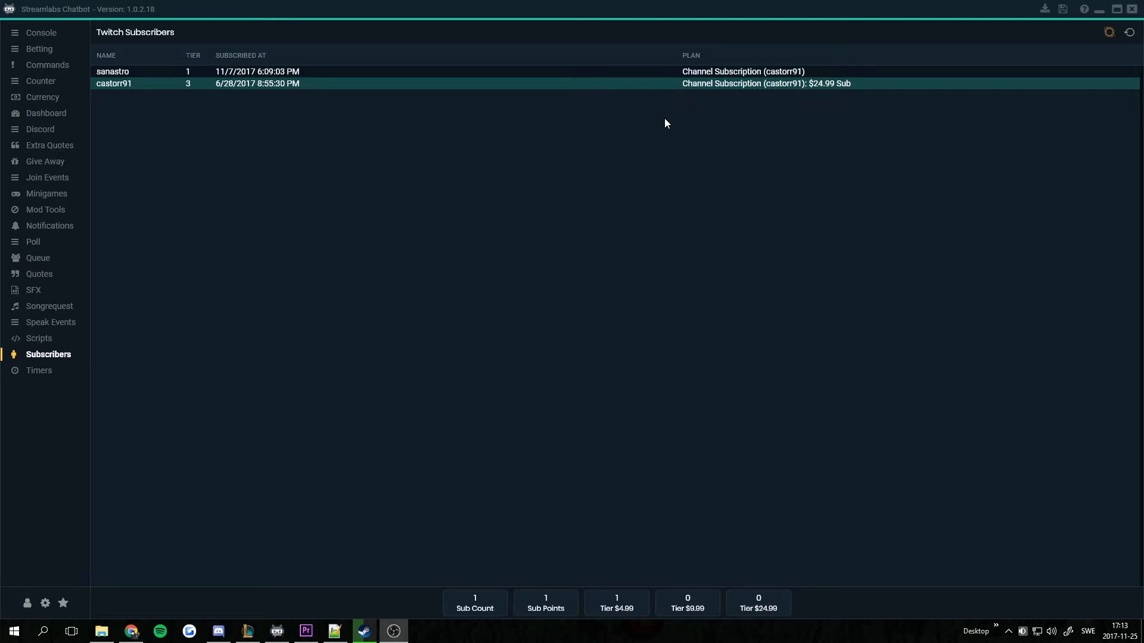
{"action": "mouse_move", "coordinate": [454, 355]}
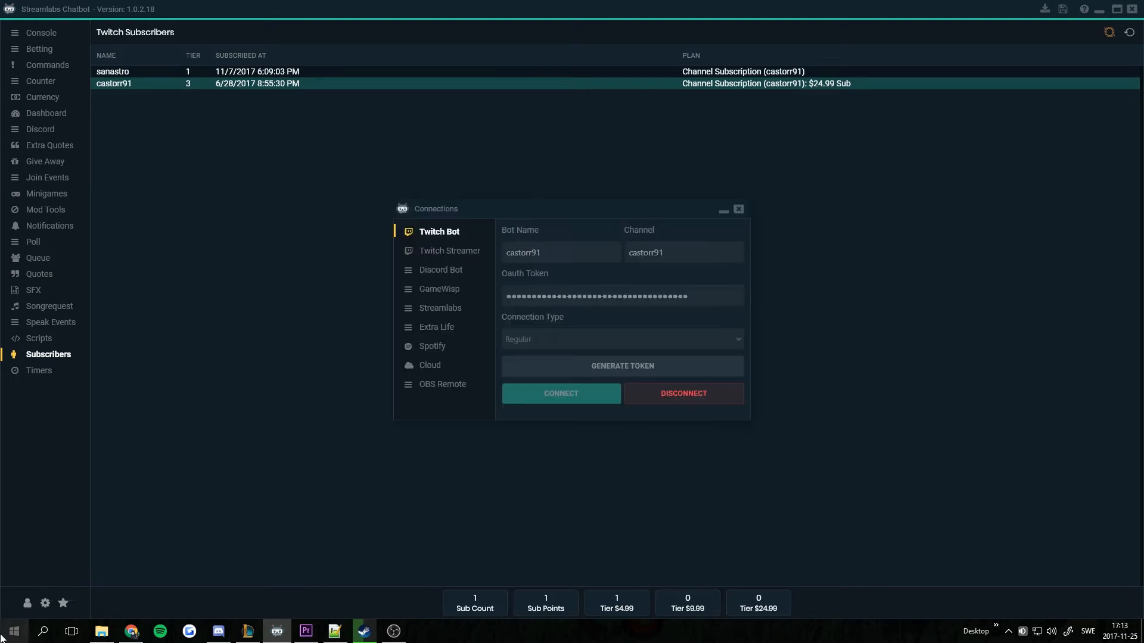
{"action": "mouse_move", "coordinate": [450, 251]}
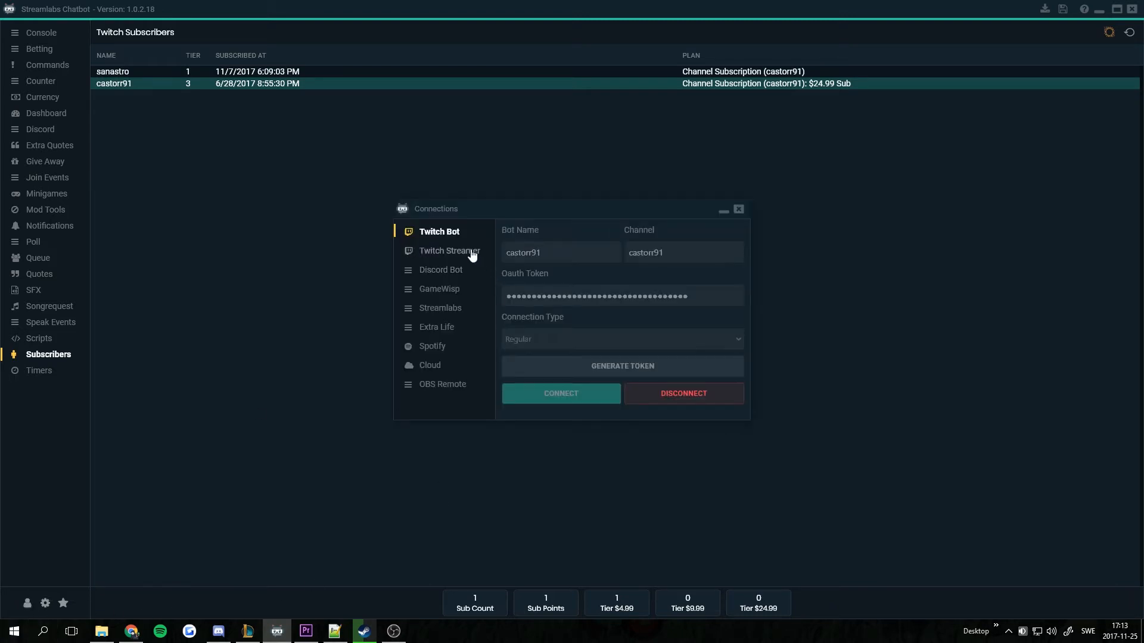
Step: Show the Twitch Streamer account's connection settings with its username and token
{"action": "left_click", "coordinate": [450, 250]}
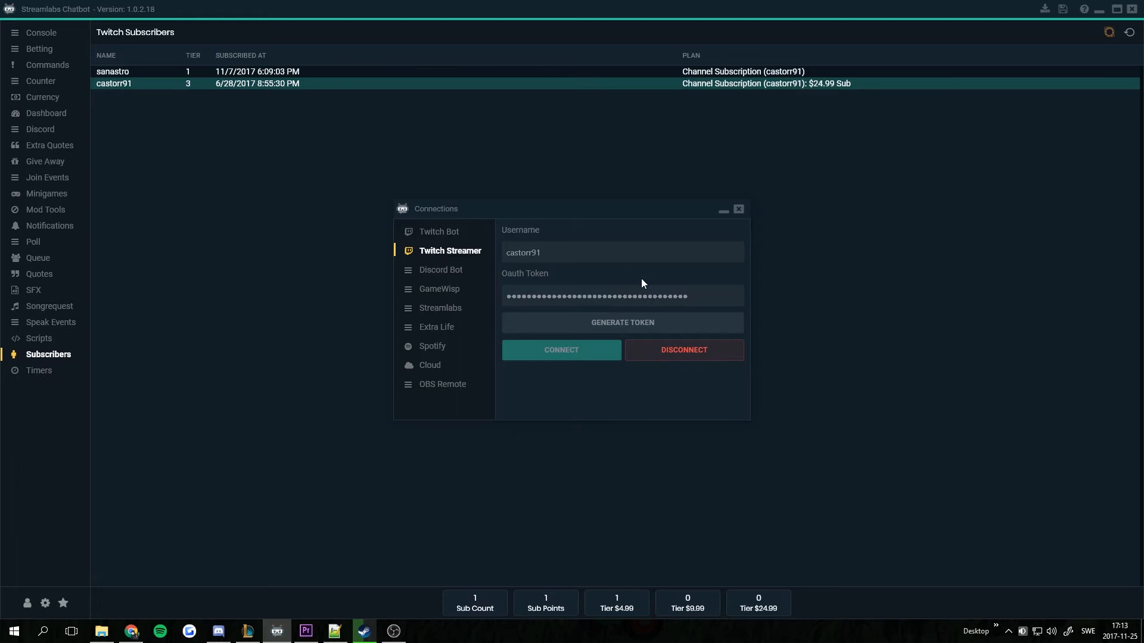
{"action": "mouse_move", "coordinate": [522, 370]}
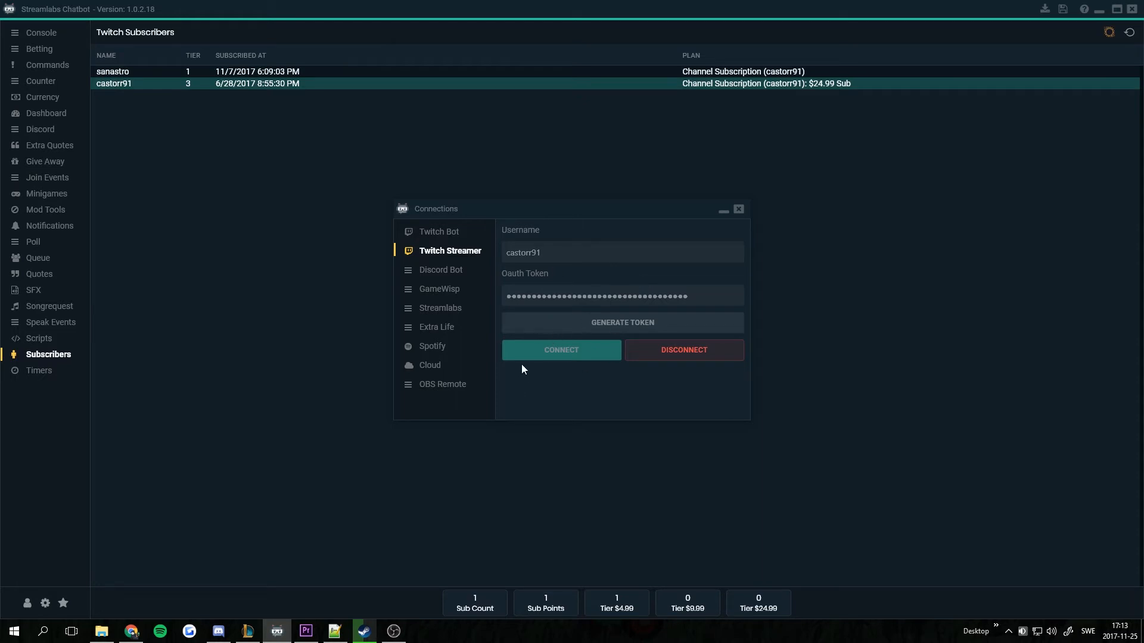
{"action": "mouse_move", "coordinate": [571, 140]}
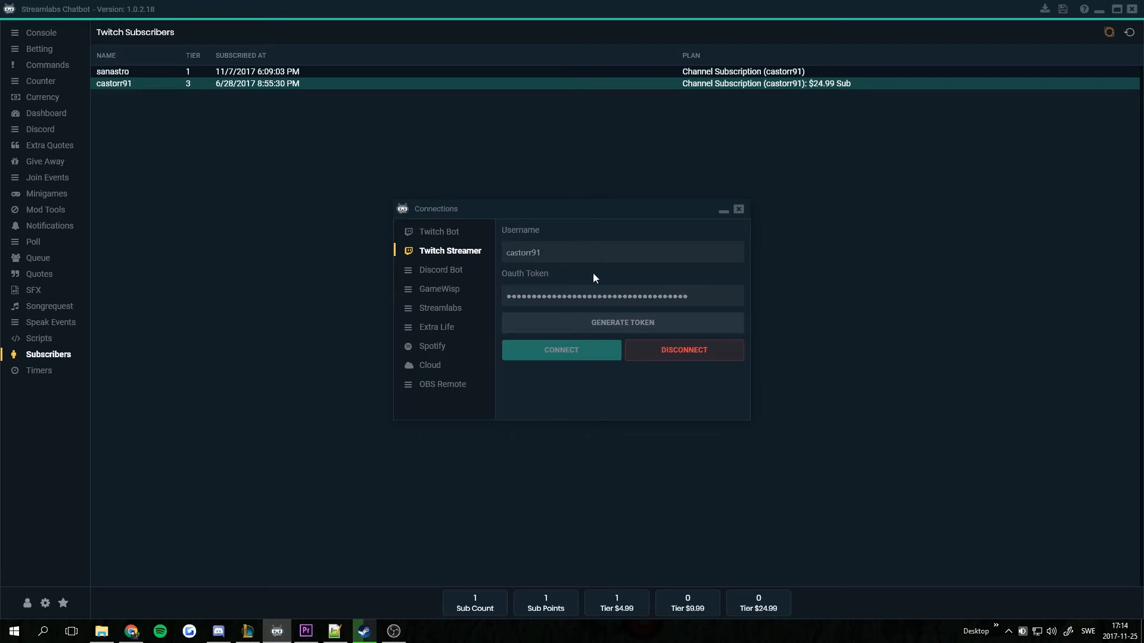
{"action": "mouse_move", "coordinate": [651, 367]}
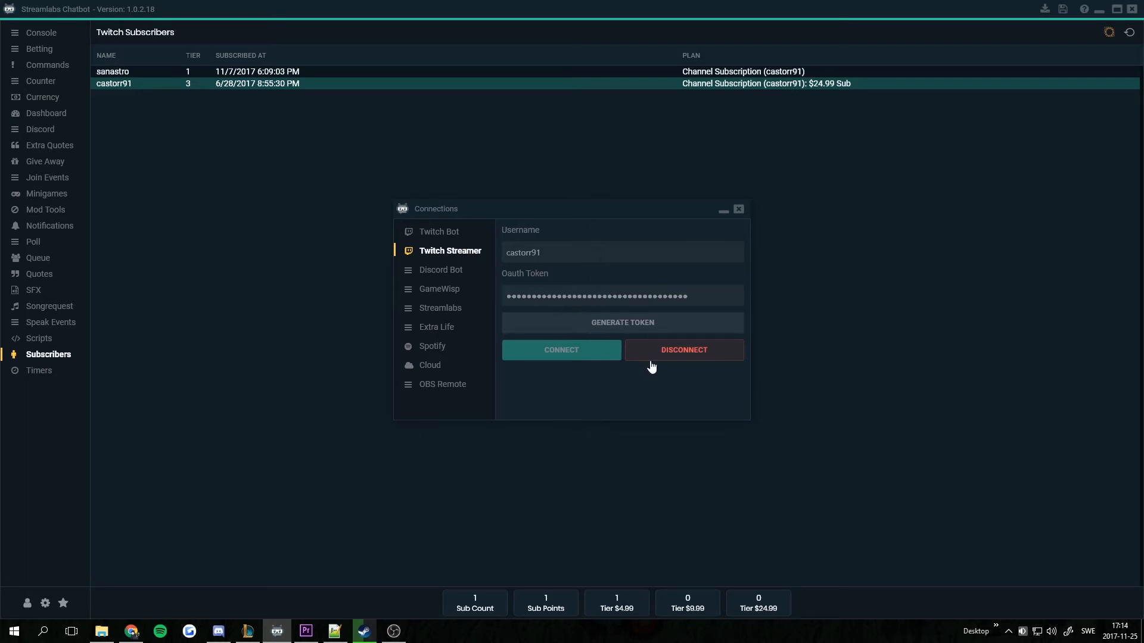
{"action": "mouse_move", "coordinate": [295, 217]}
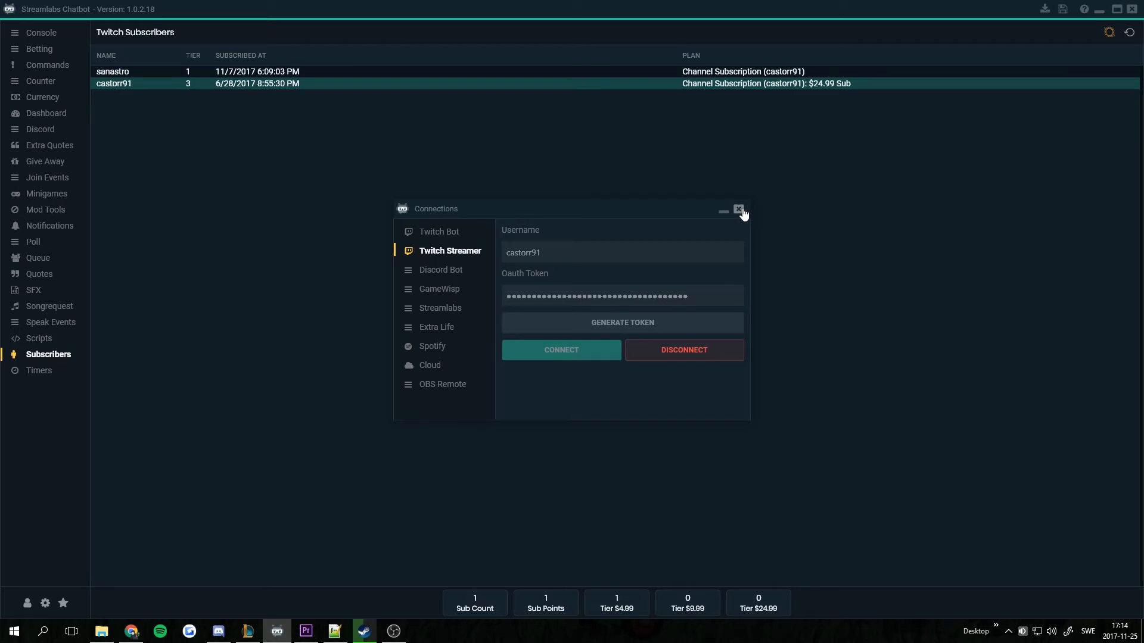
{"action": "mouse_move", "coordinate": [98, 576]}
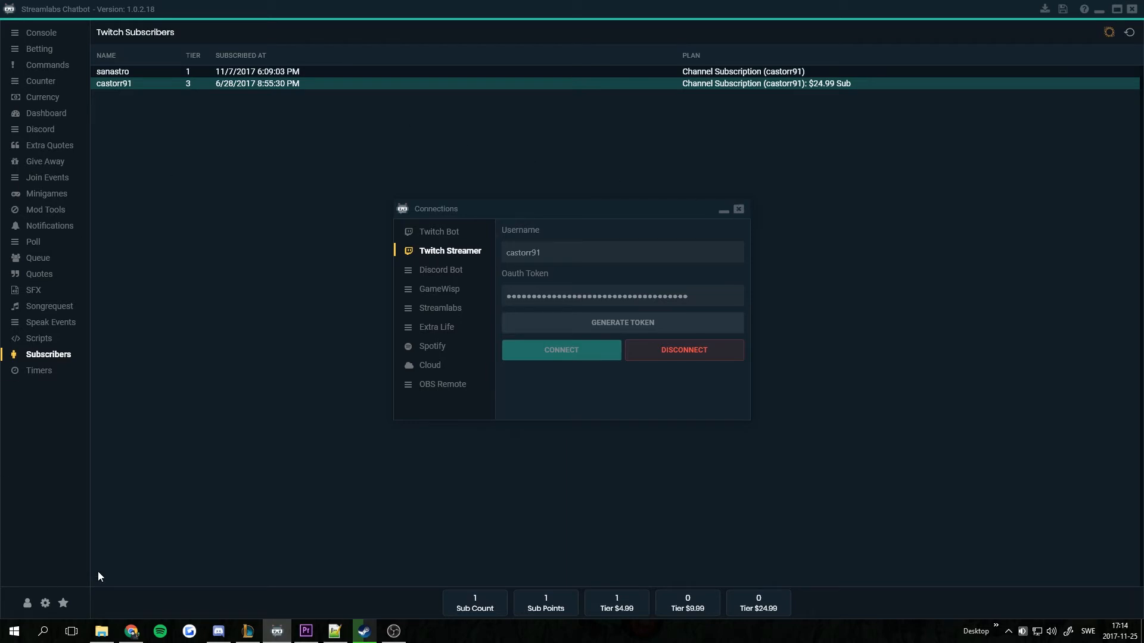
Step: View the GameWisp token settings, then close Connections to return to the subscriber list
{"action": "left_click", "coordinate": [439, 288]}
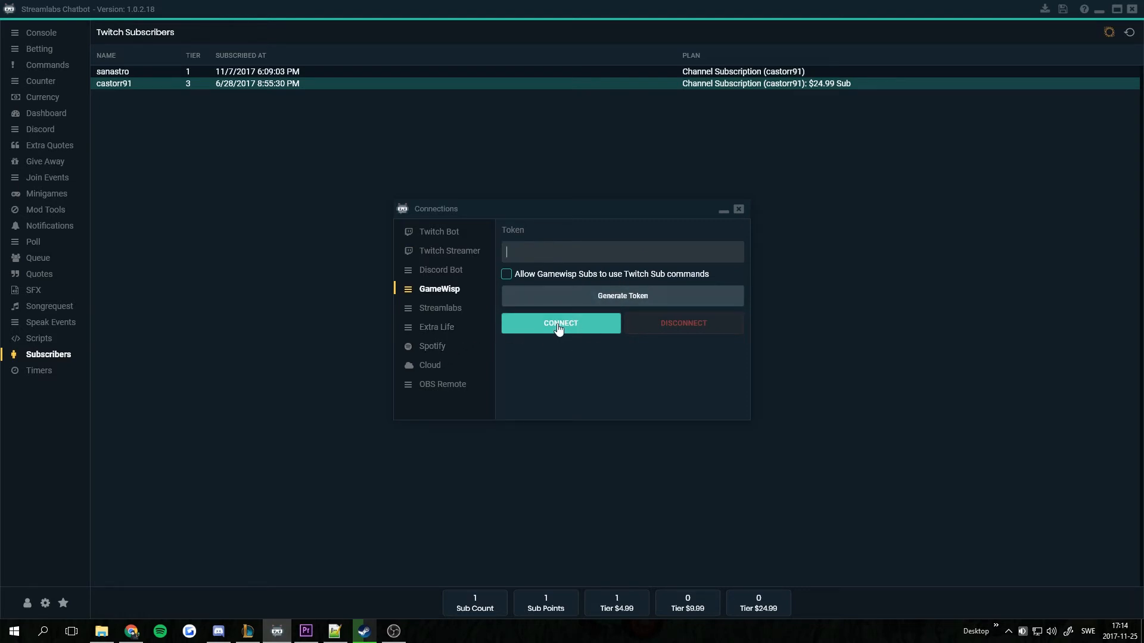
{"action": "mouse_move", "coordinate": [720, 235]}
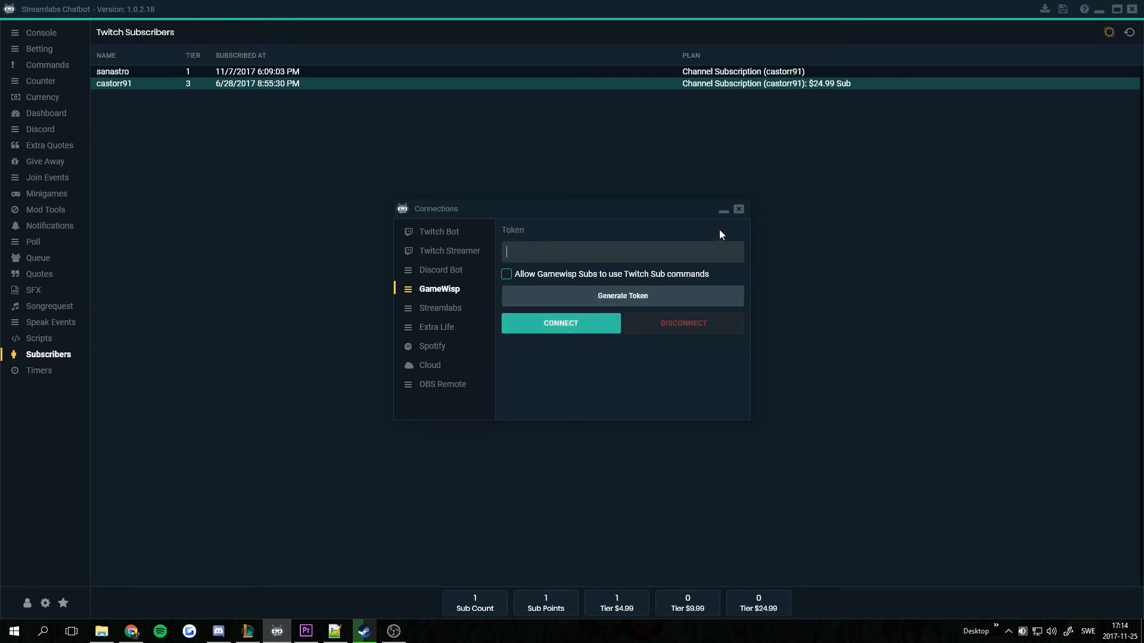
{"action": "left_click", "coordinate": [738, 210]}
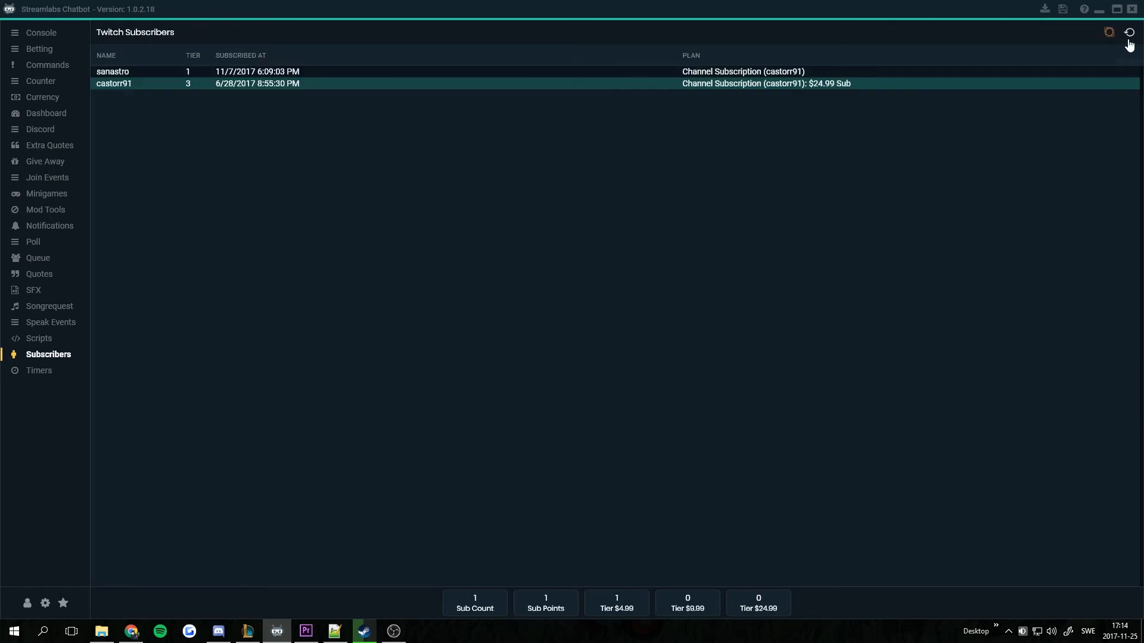
{"action": "mouse_move", "coordinate": [1129, 35]}
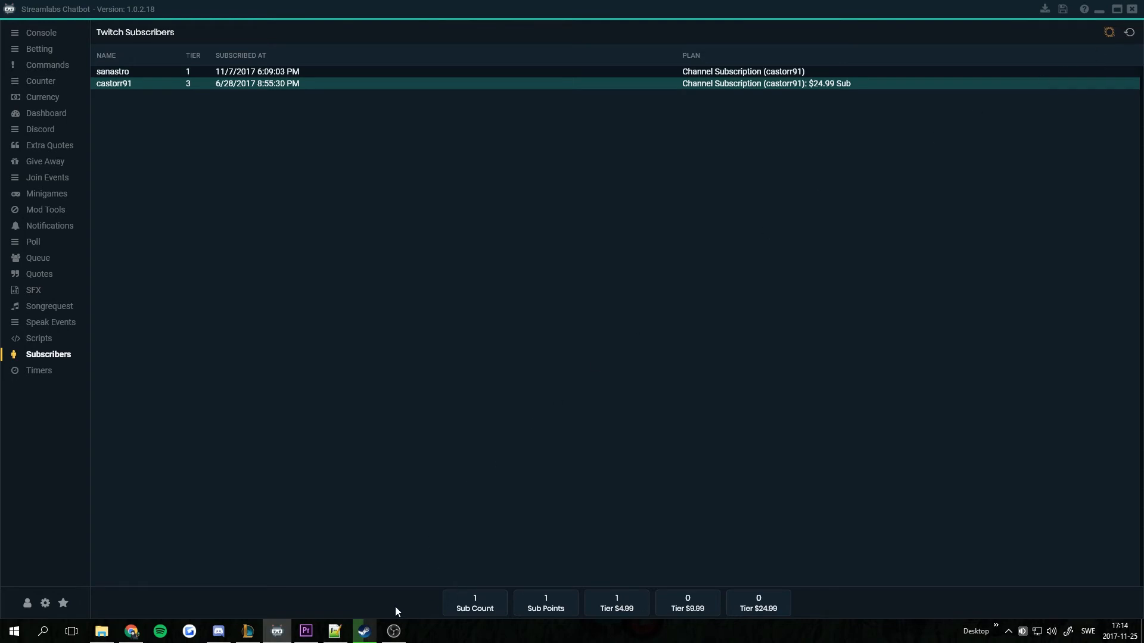
{"action": "mouse_move", "coordinate": [478, 608]}
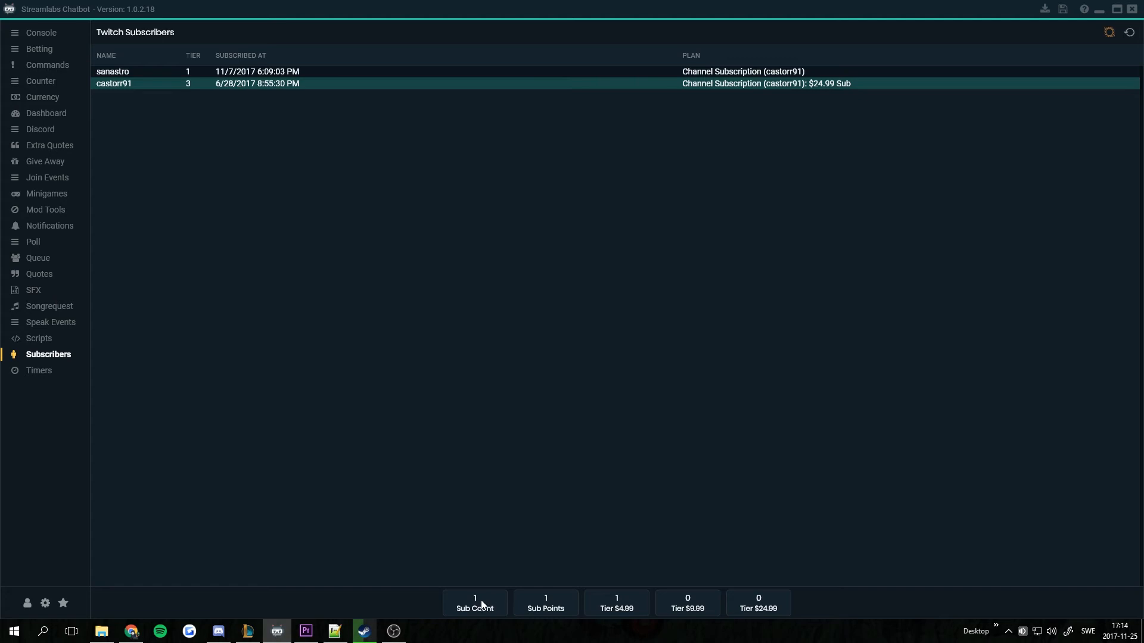
{"action": "mouse_move", "coordinate": [344, 345]}
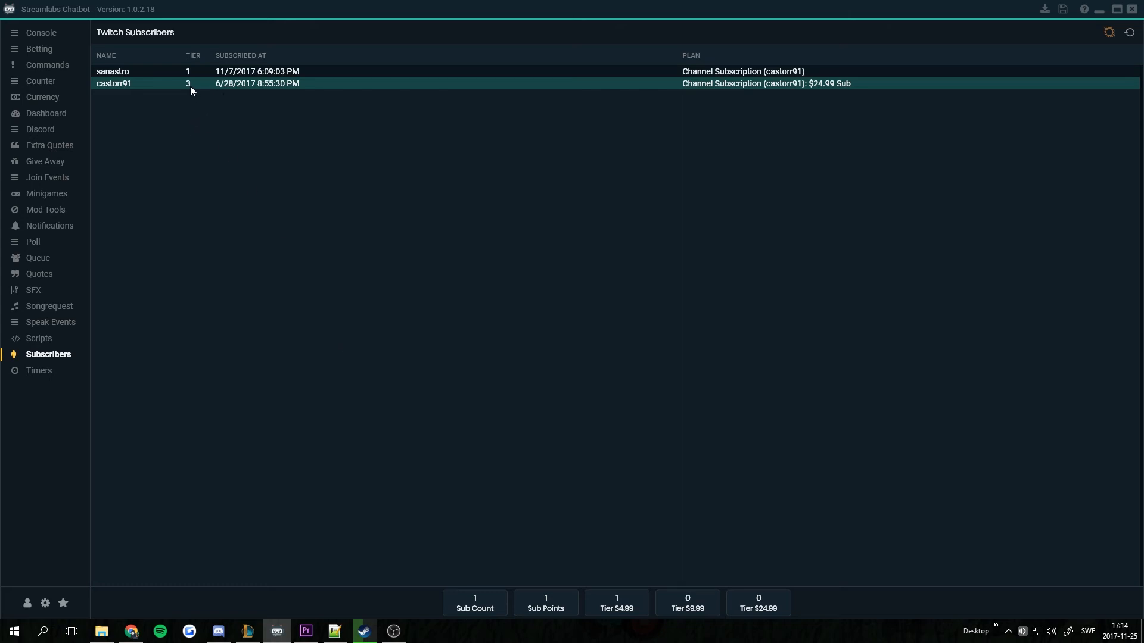
{"action": "mouse_move", "coordinate": [472, 548]}
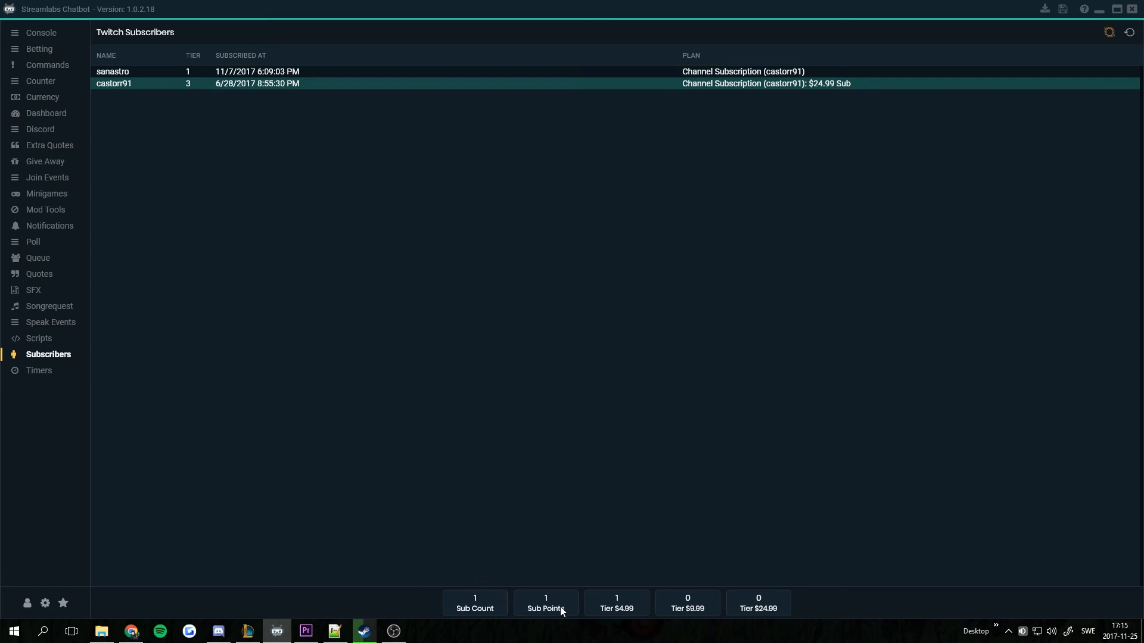
{"action": "mouse_move", "coordinate": [551, 617]}
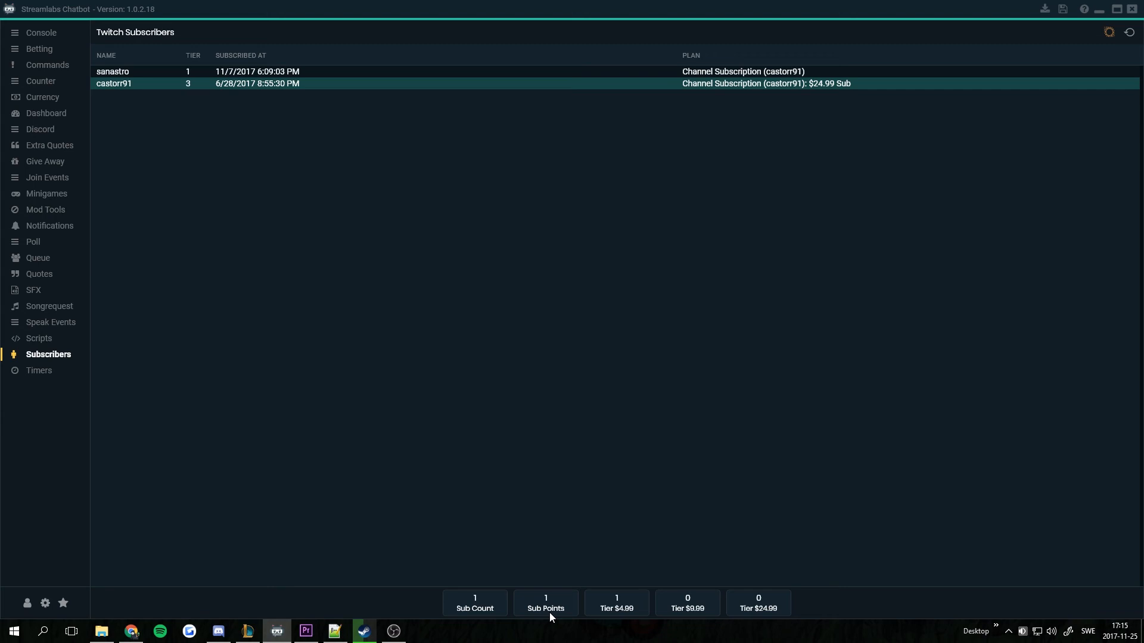
{"action": "mouse_move", "coordinate": [612, 617]}
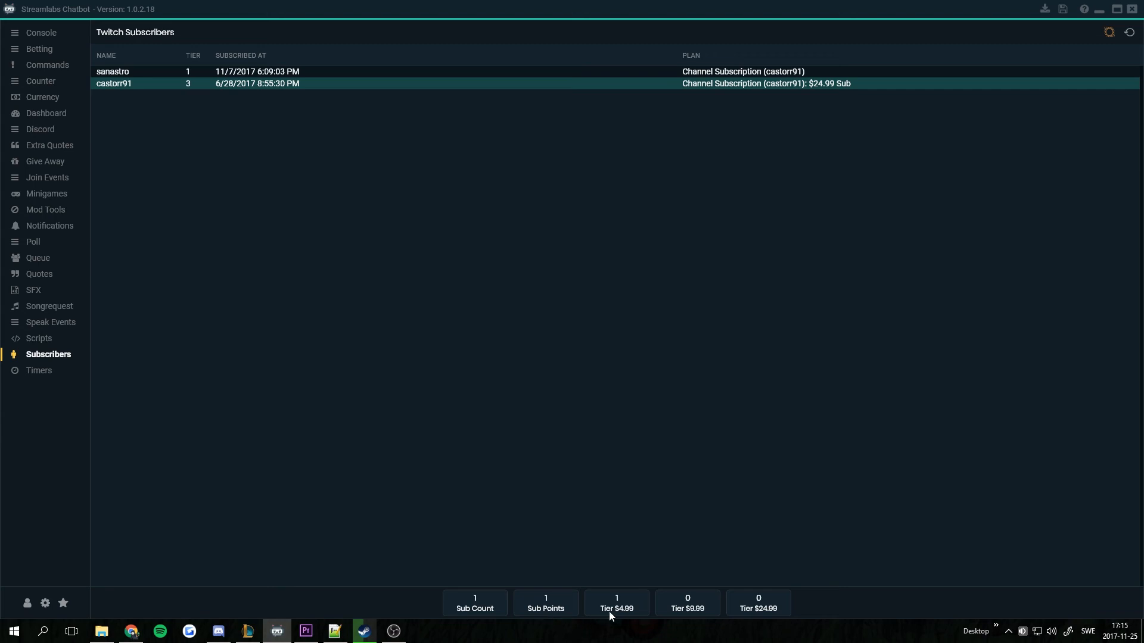
{"action": "mouse_move", "coordinate": [766, 605]}
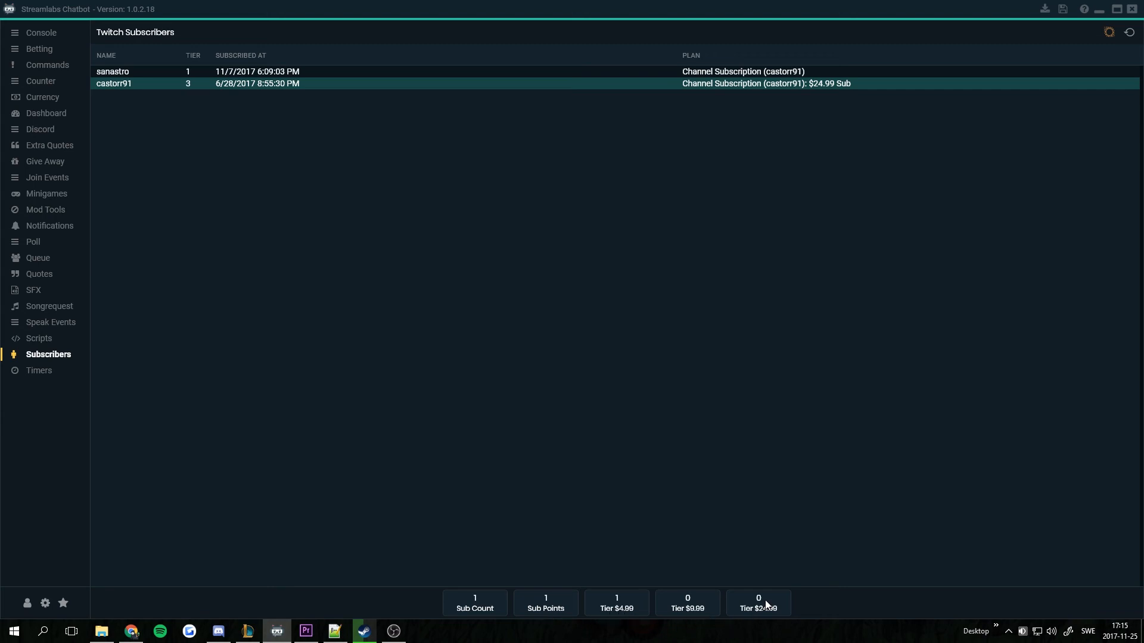
{"action": "mouse_move", "coordinate": [755, 610]}
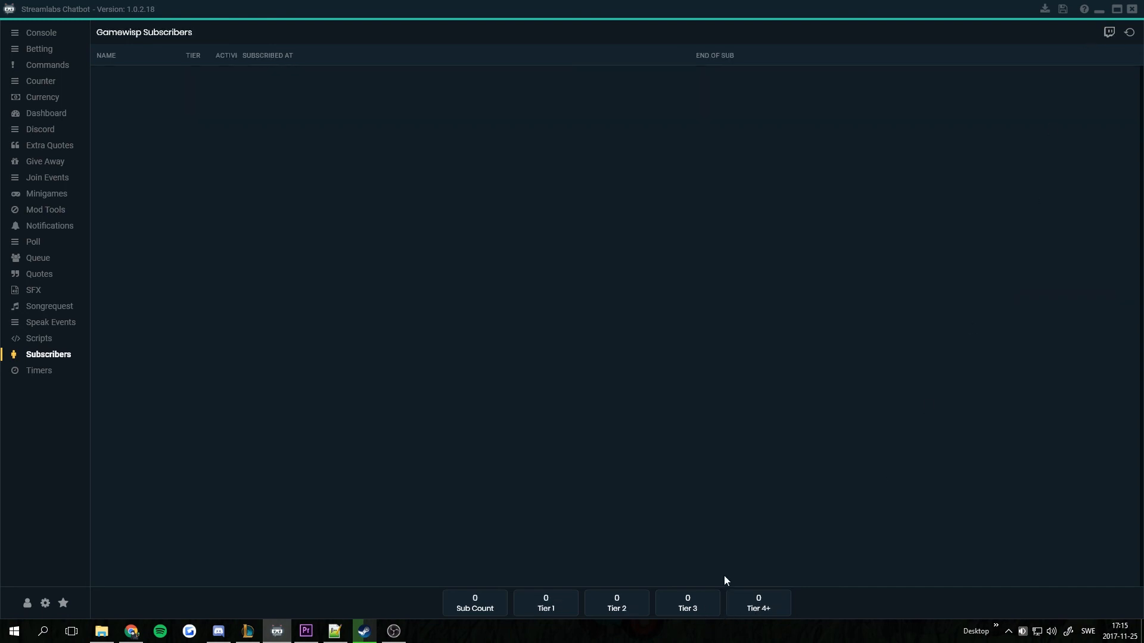
{"action": "mouse_move", "coordinate": [789, 641]}
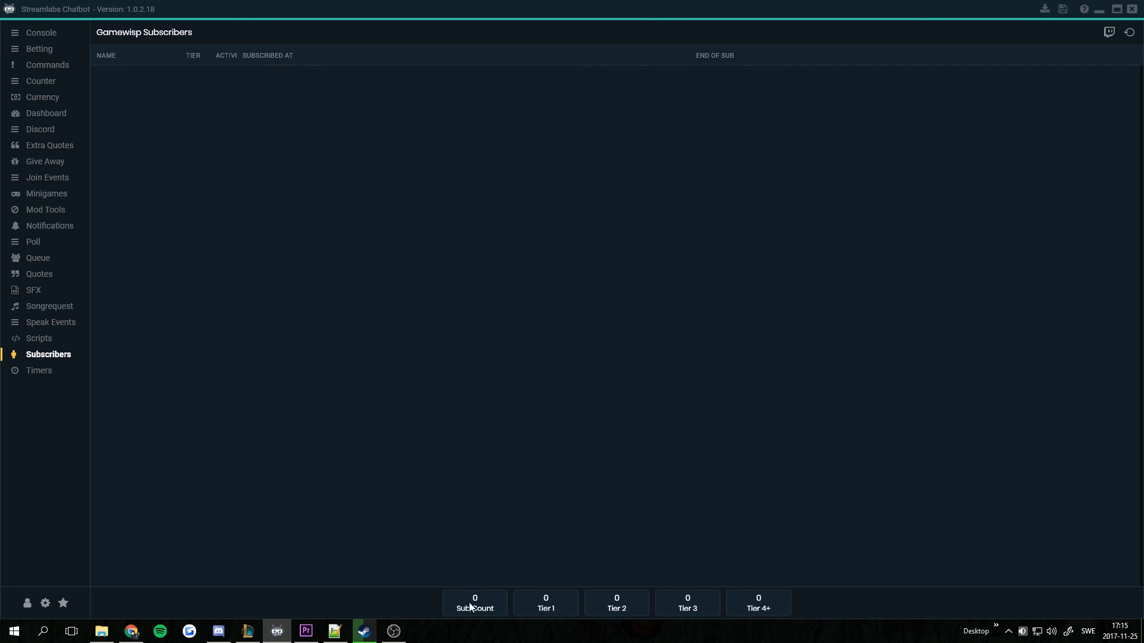
{"action": "mouse_move", "coordinate": [523, 601]}
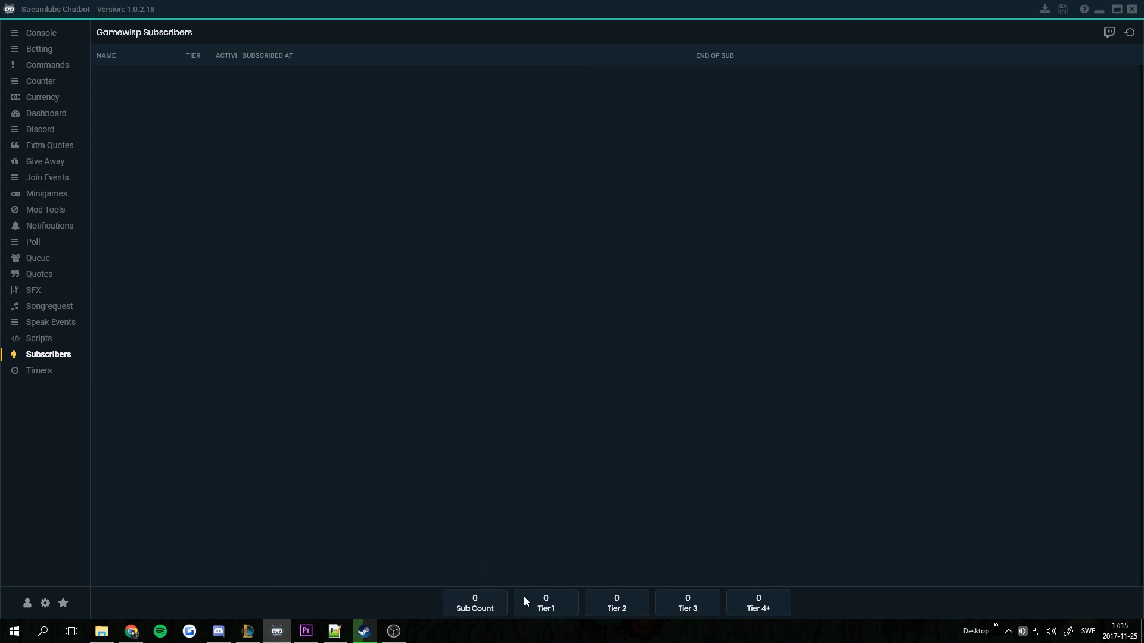